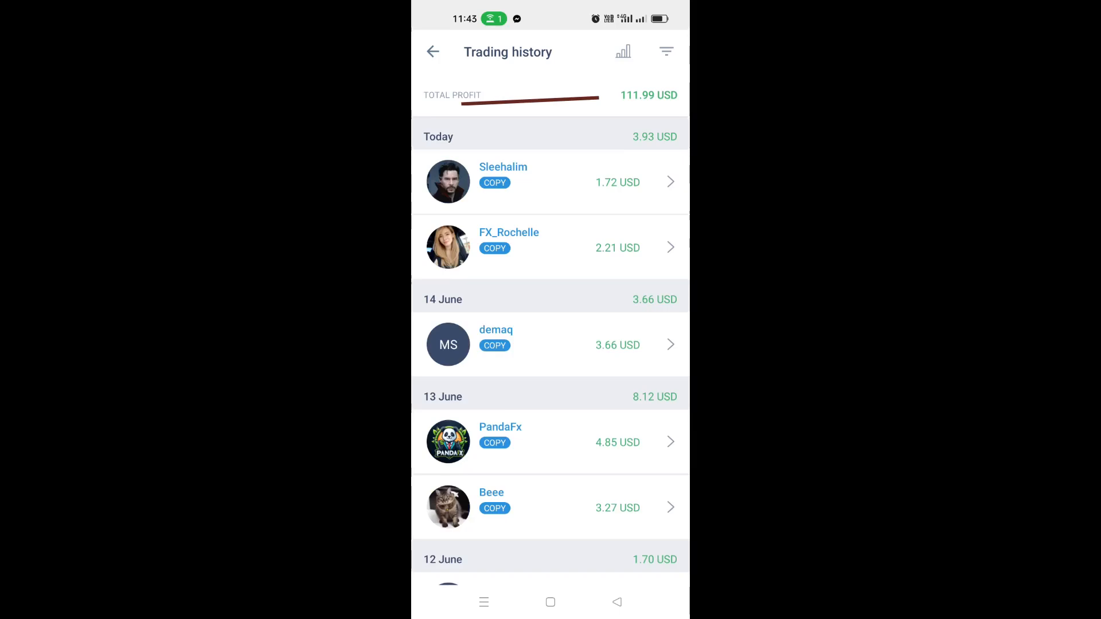
- Review the profile's copy-trading history, scrolling through the full list of trades
scroll("down", 3)
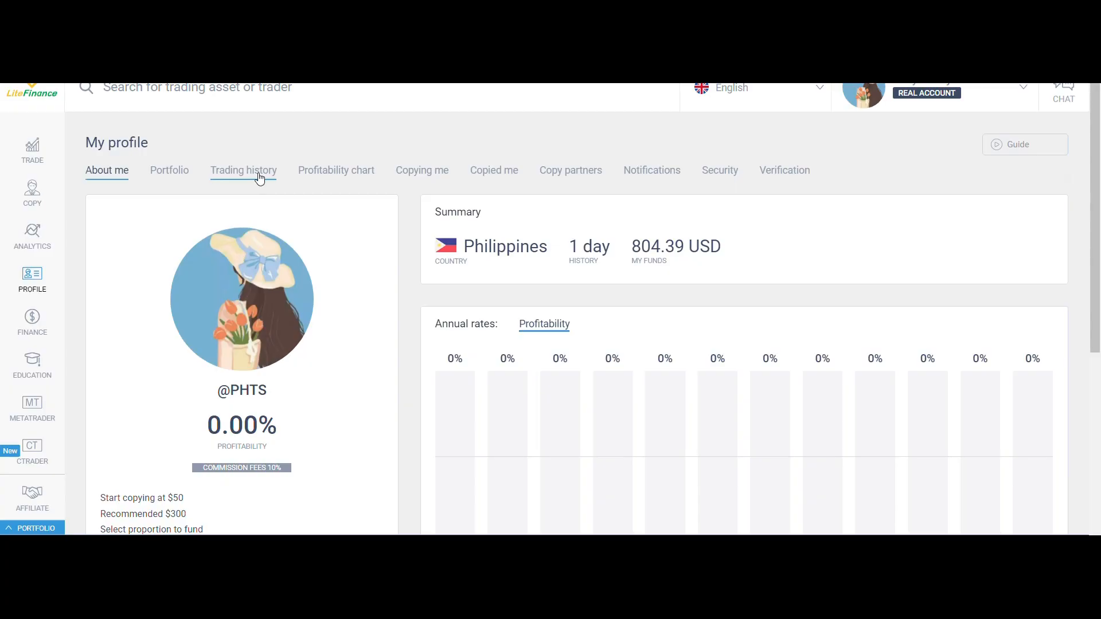
left_click(243, 170)
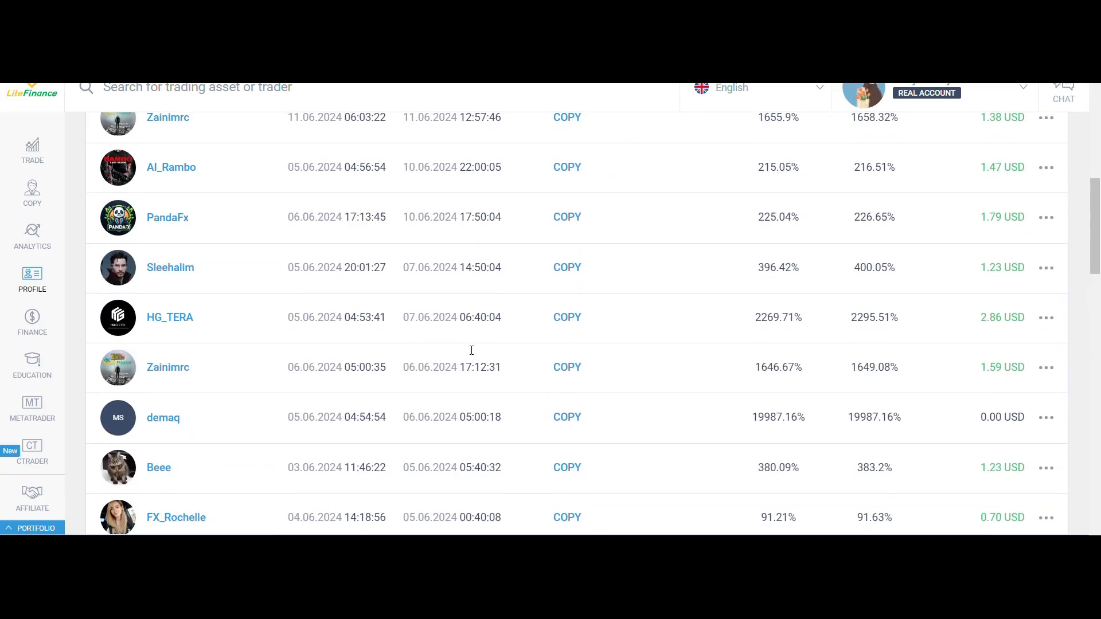
scroll("down", 3)
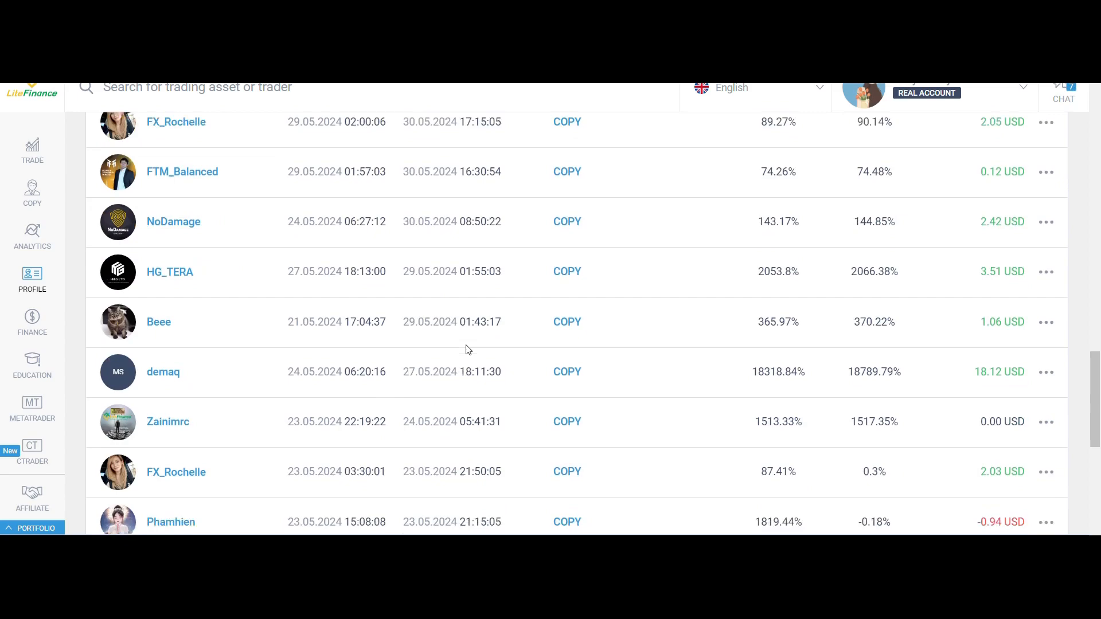
scroll("down", 3)
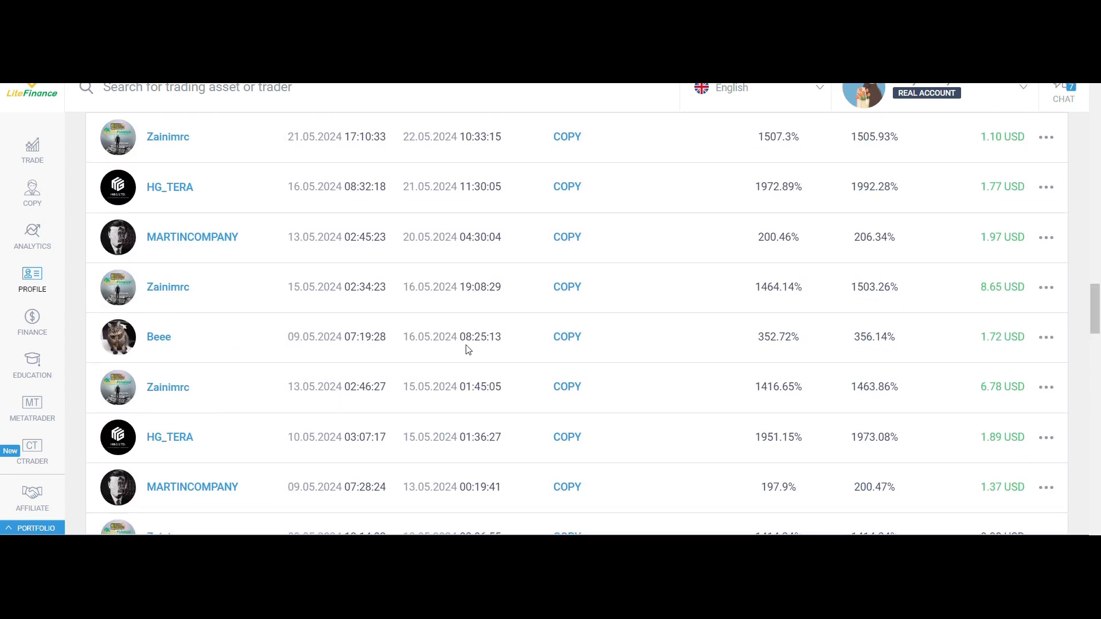
scroll("down", 3)
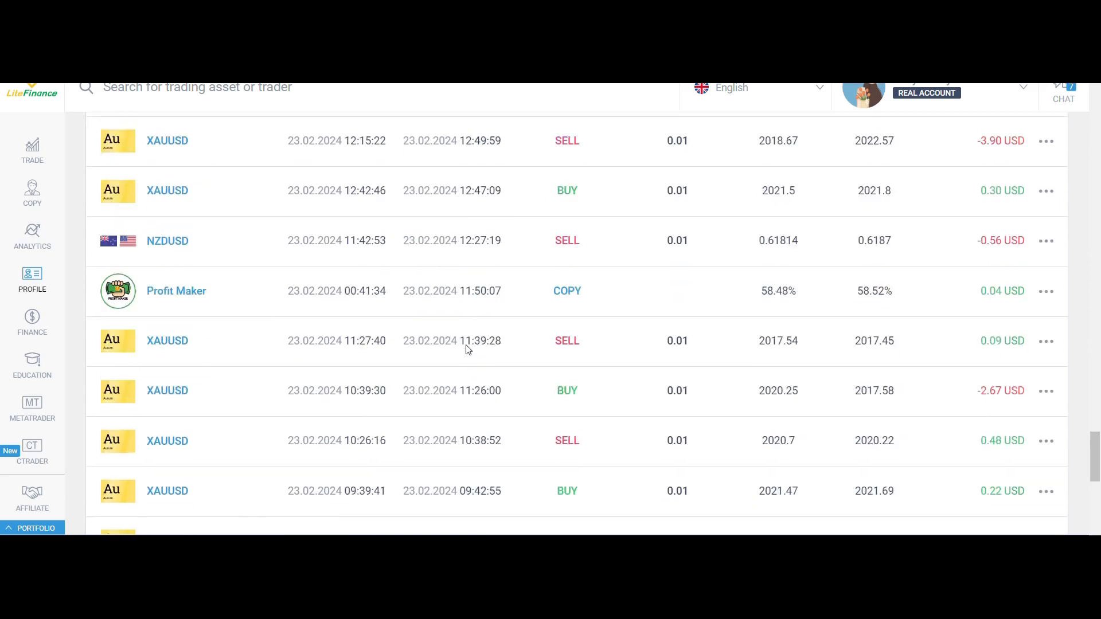
scroll("down", 3)
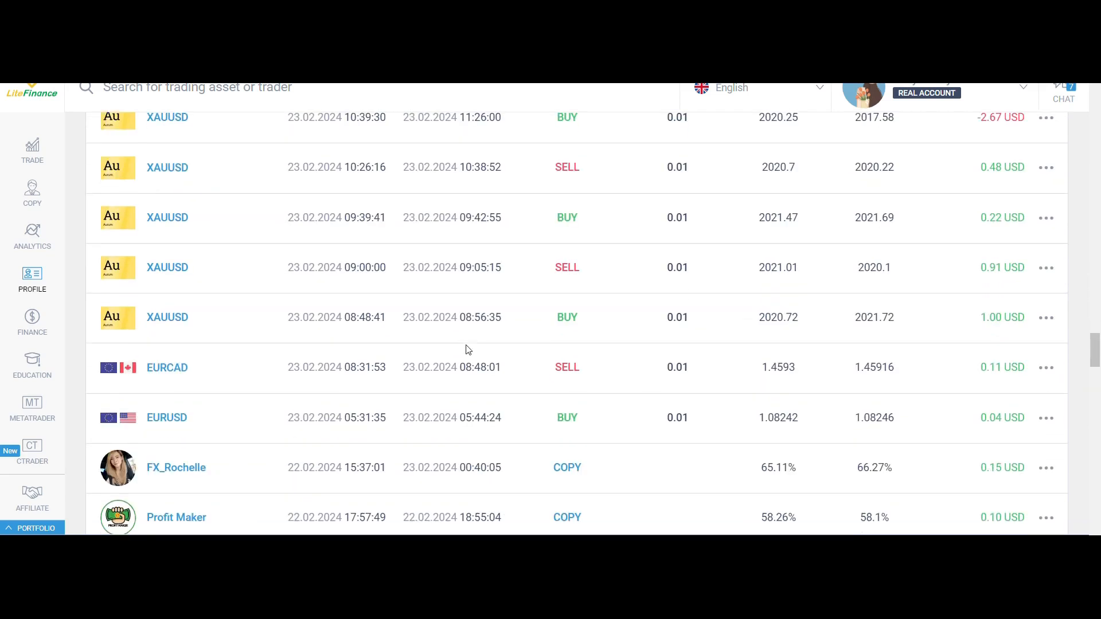
scroll("down", 3)
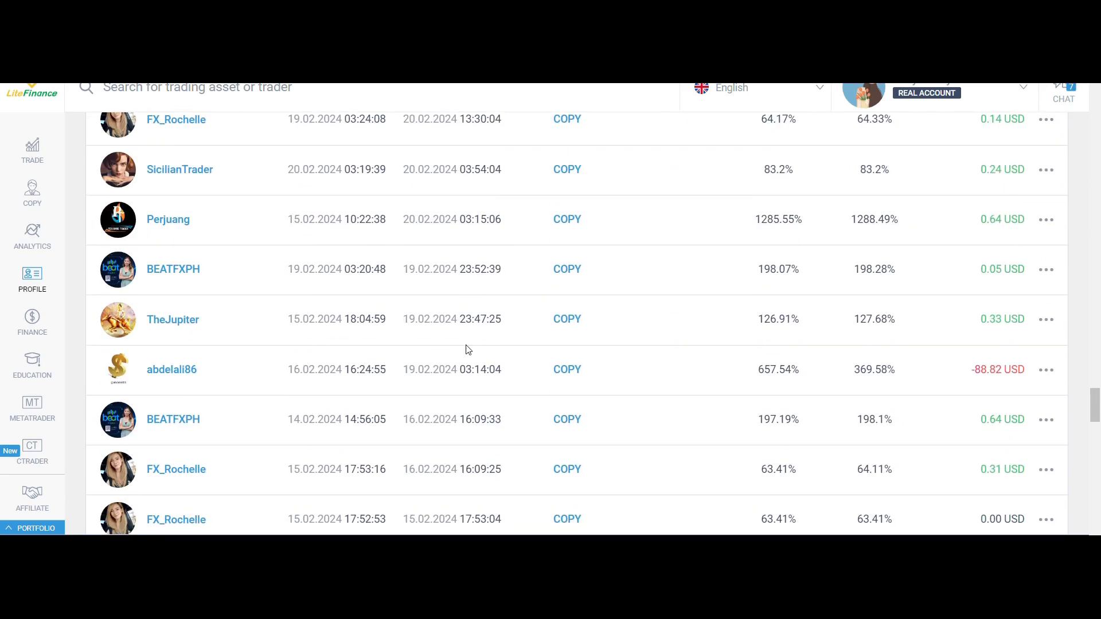
scroll("down", 3)
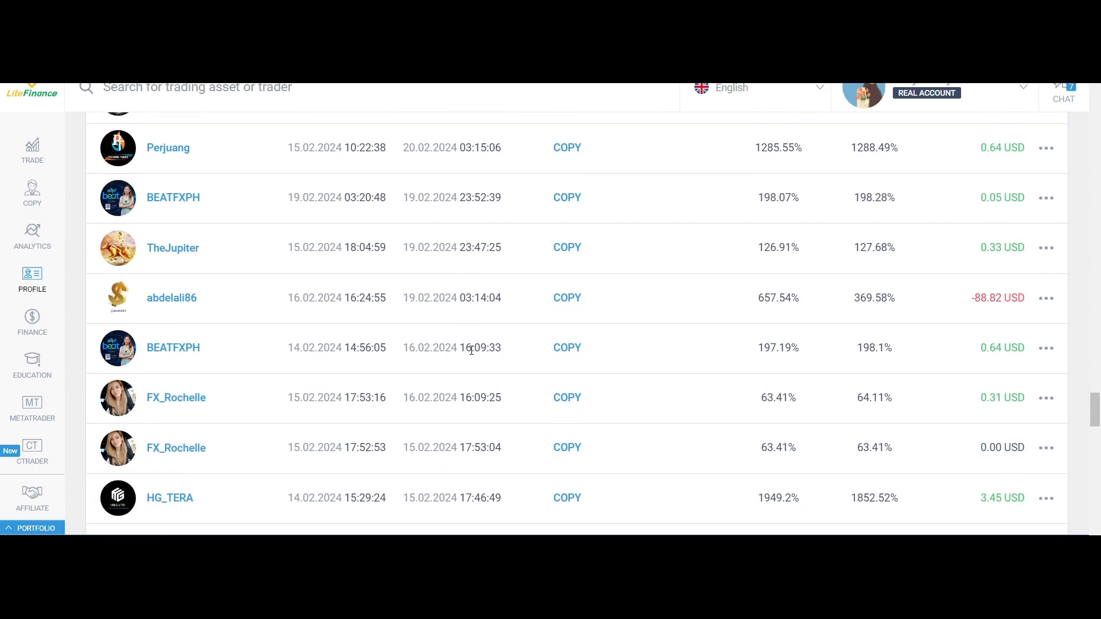
mouse_move(686, 314)
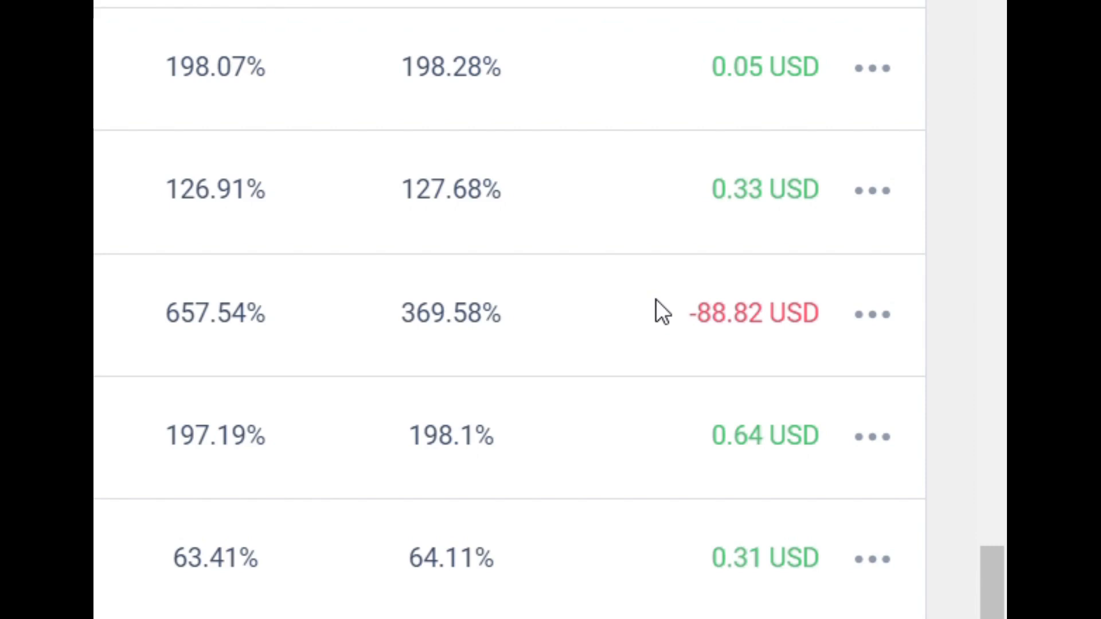
mouse_move(661, 312)
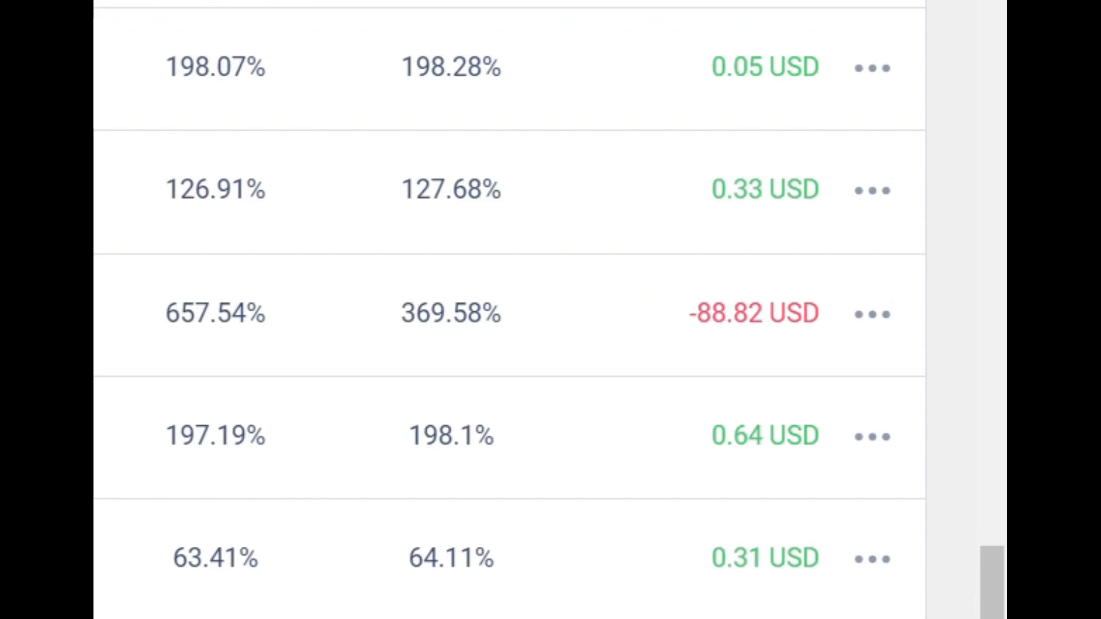
scroll("up", 3)
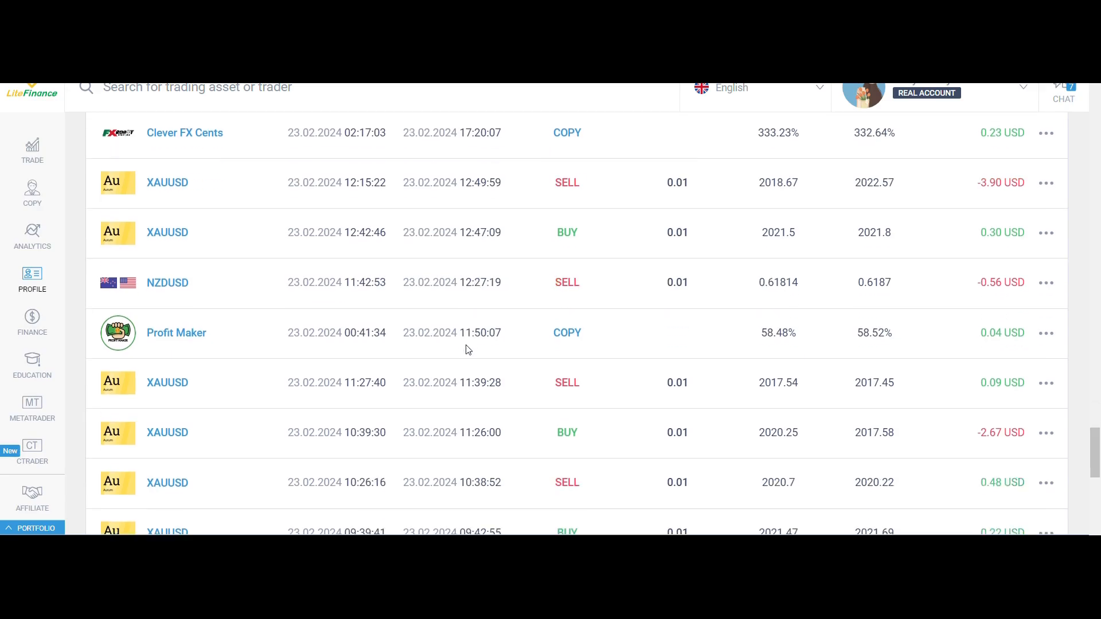
scroll("down", 3)
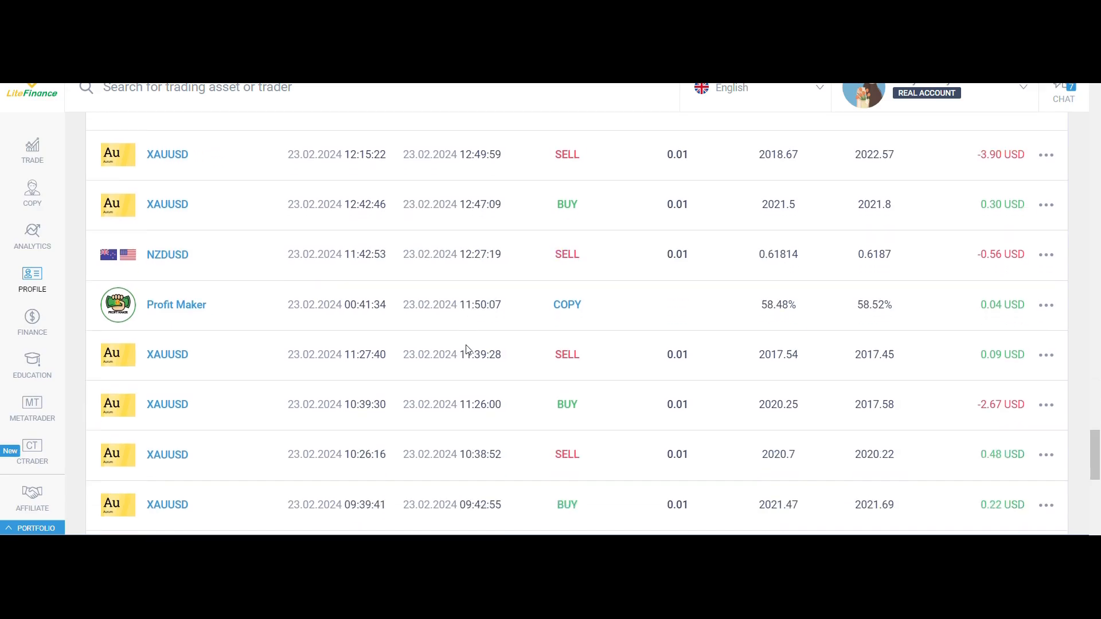
scroll("down", 3)
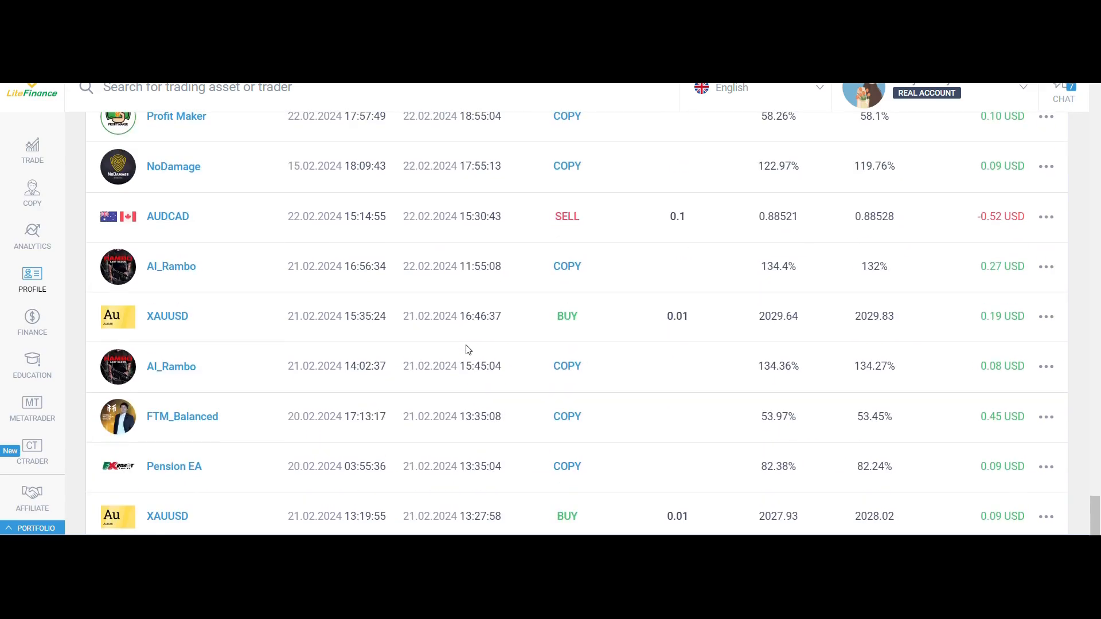
scroll("down", 3)
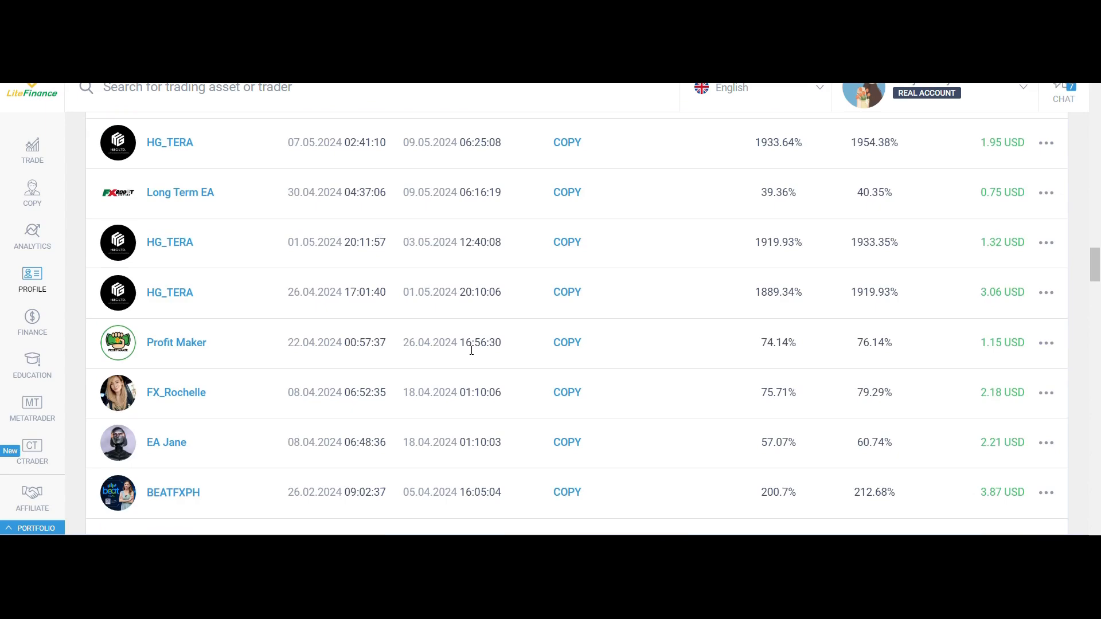
scroll("up", 3)
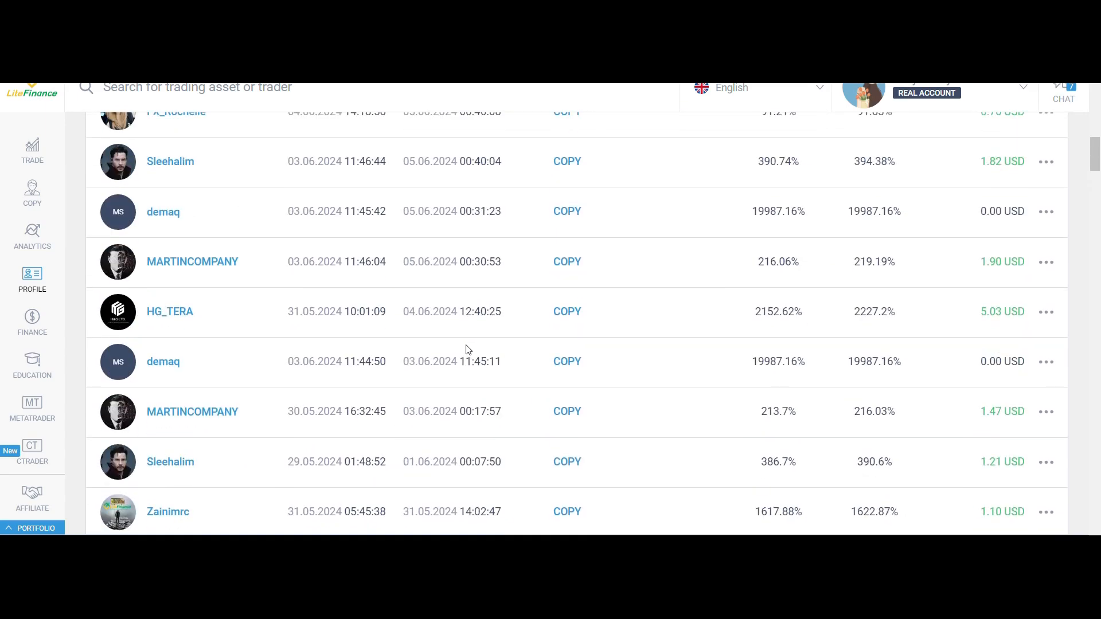
scroll("up", 3)
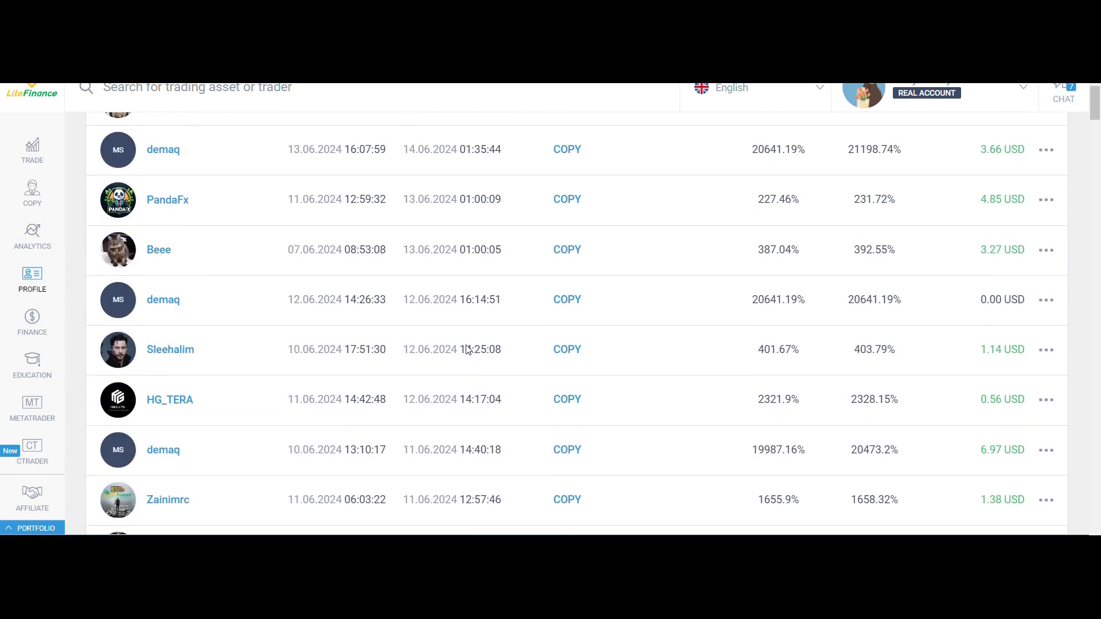
scroll("down", 3)
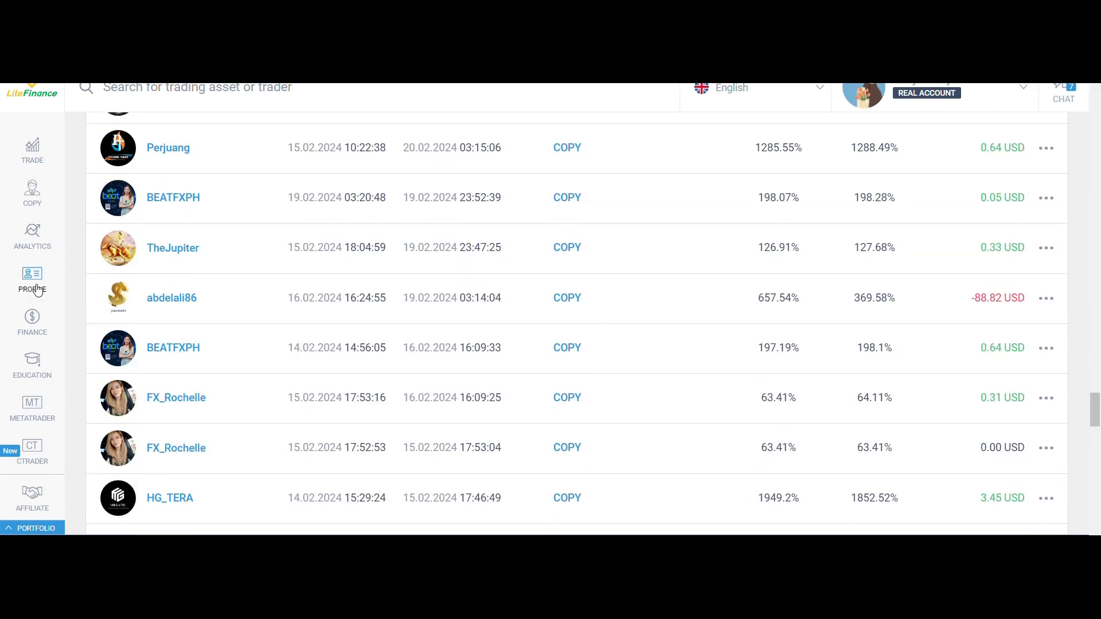
mouse_move(32, 365)
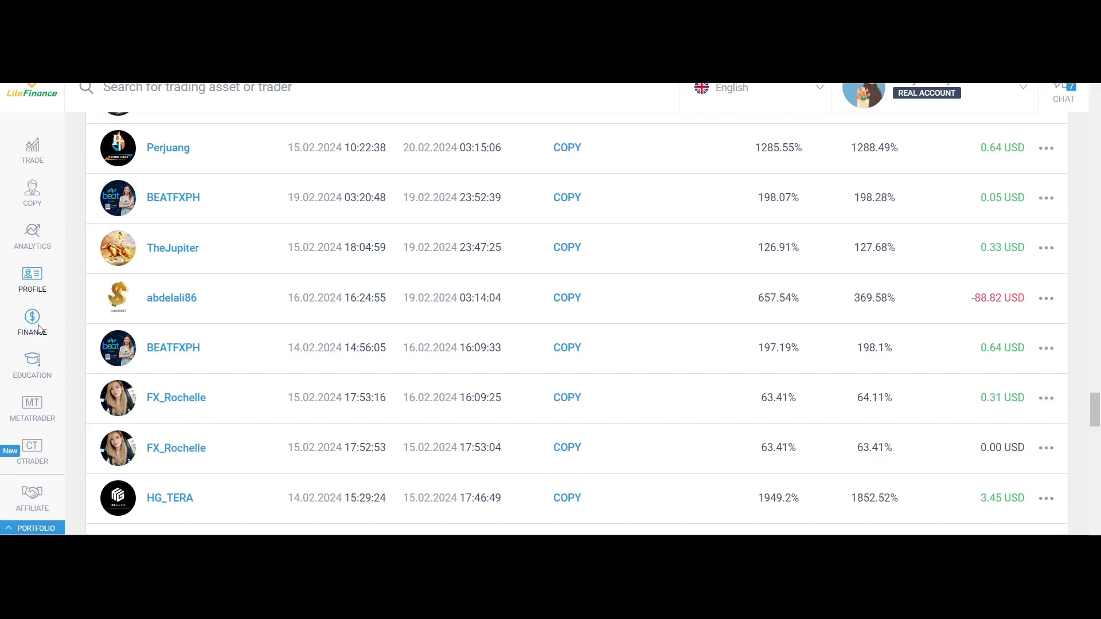
- Go to Finance and show the Bank Transfer (Zota) deposit method details
left_click(32, 324)
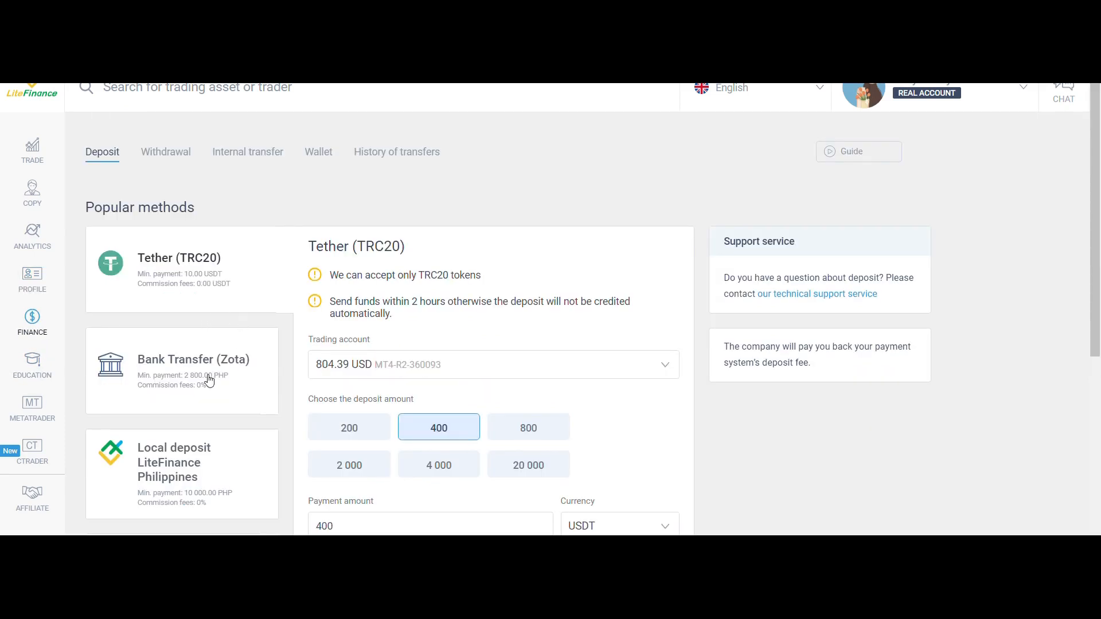
left_click(193, 359)
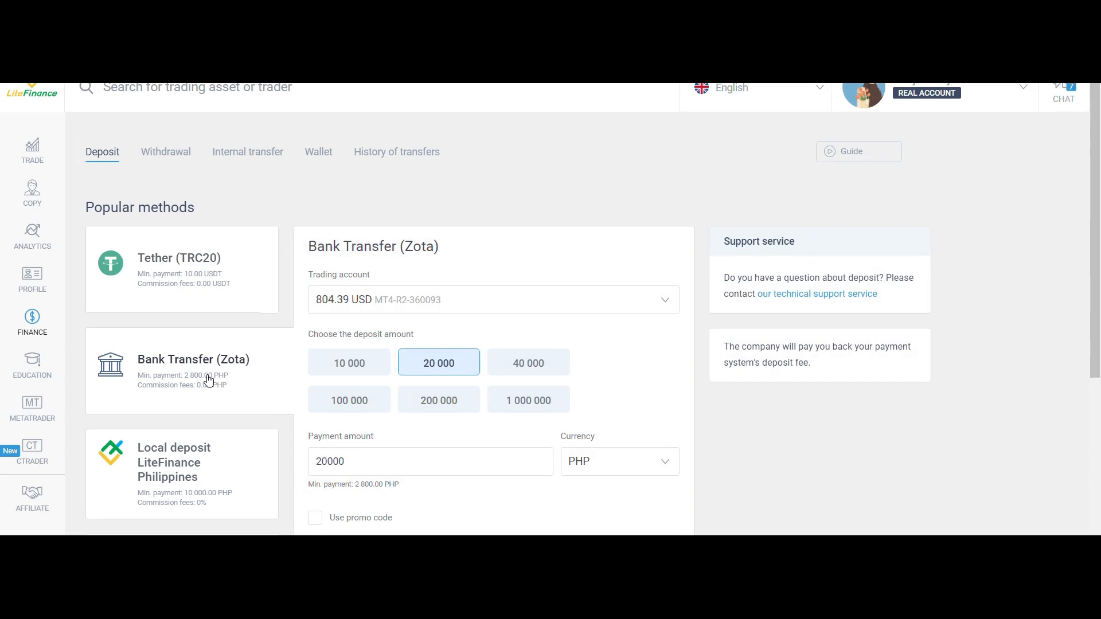
mouse_move(165, 156)
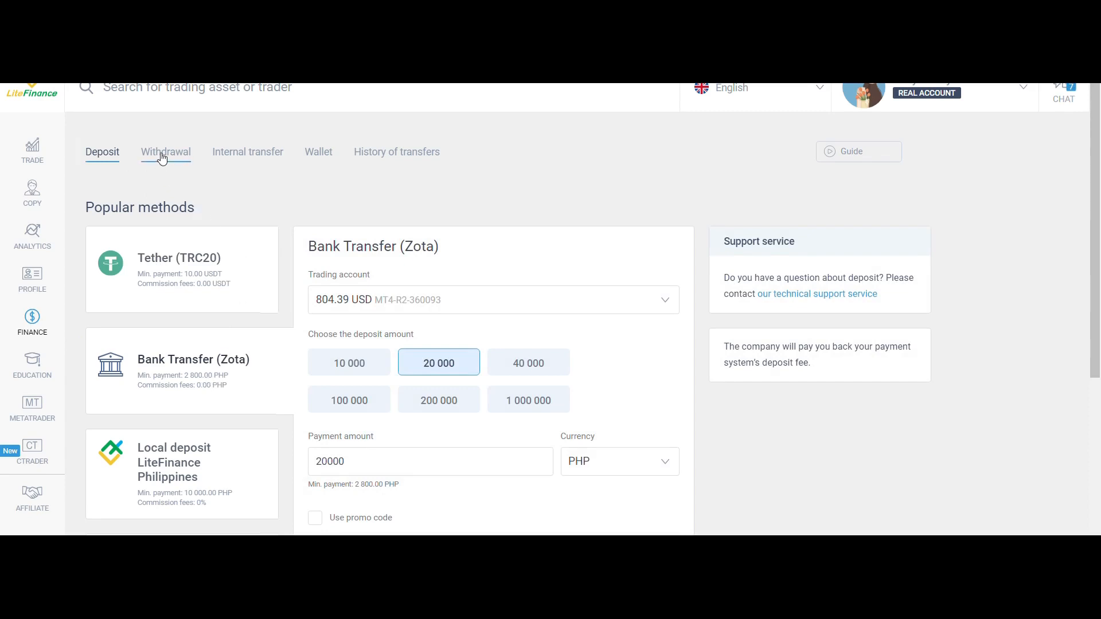
- Set up a 100 USD withdrawal to the BPI bank account and proceed to its confirmation summary
left_click(165, 152)
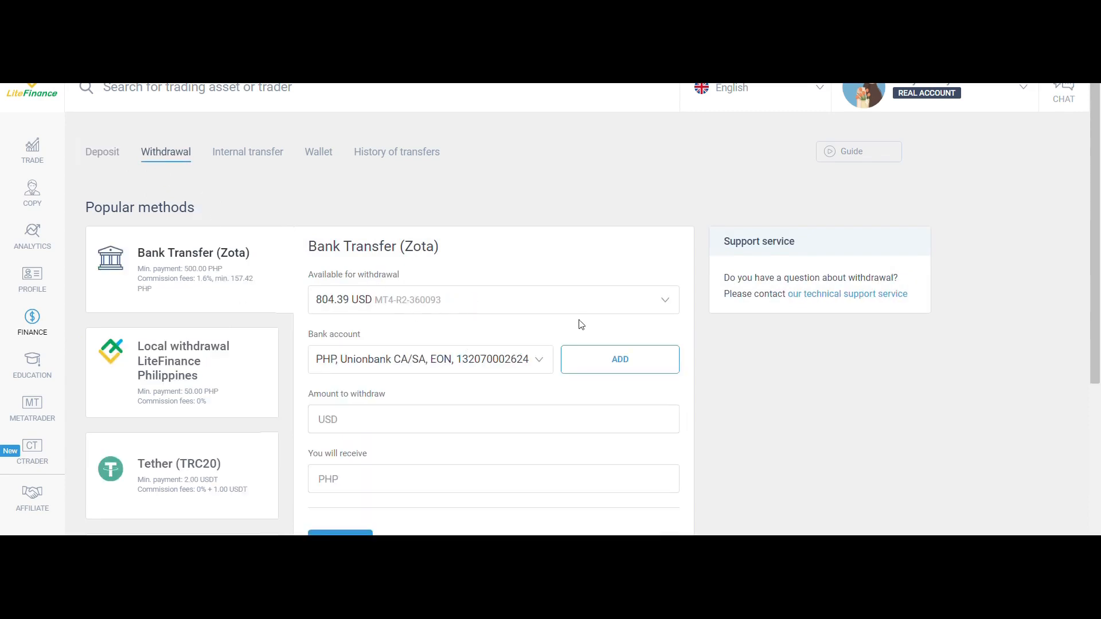
scroll("down", 3)
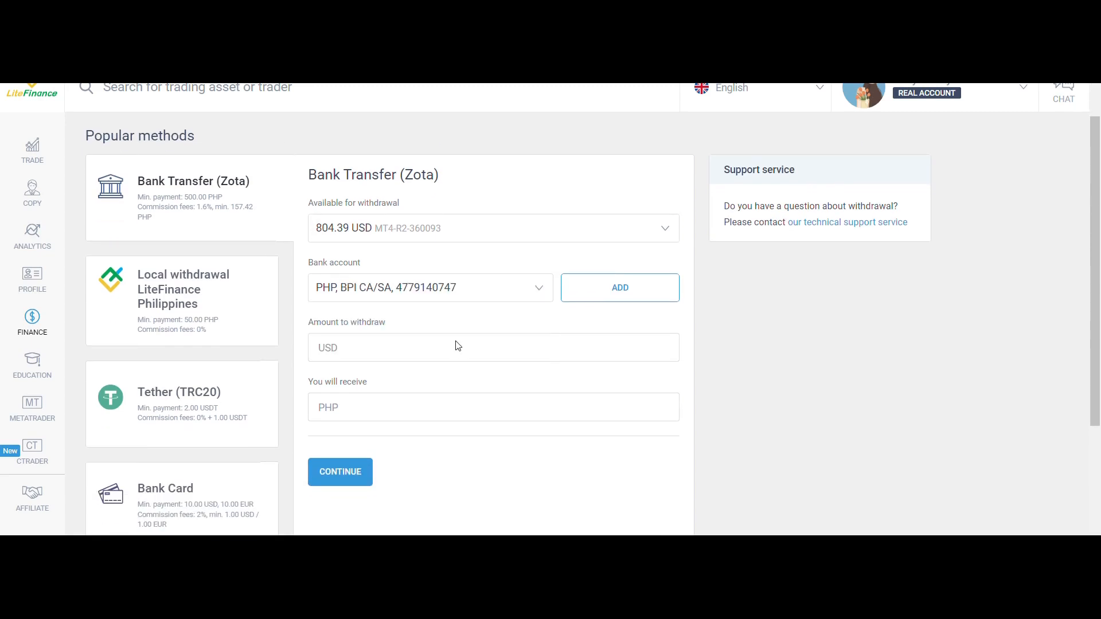
type("10")
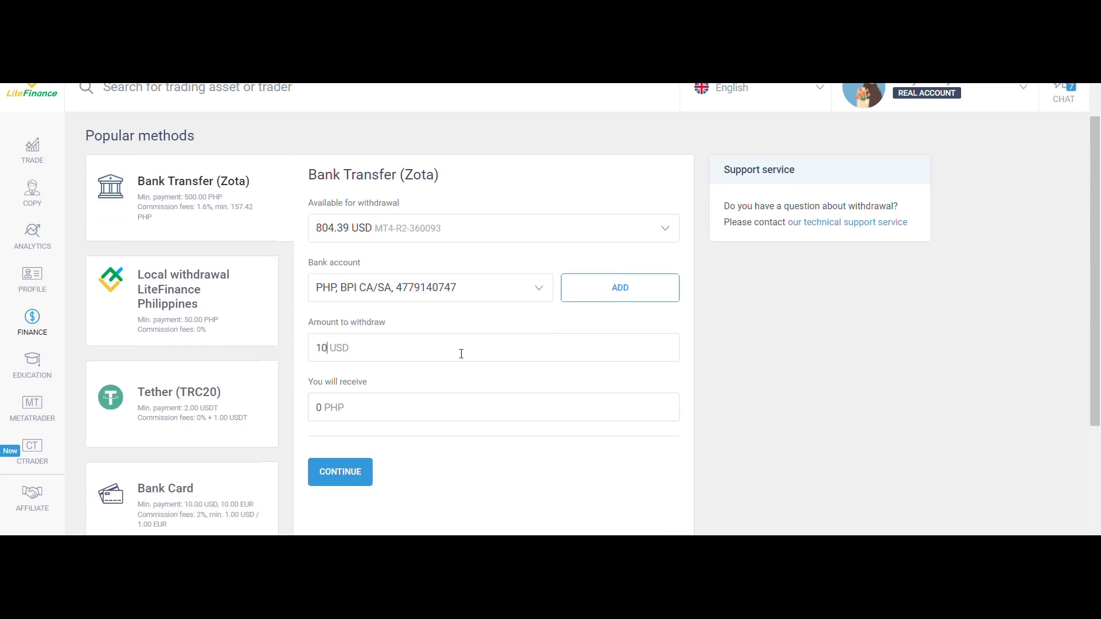
type("0")
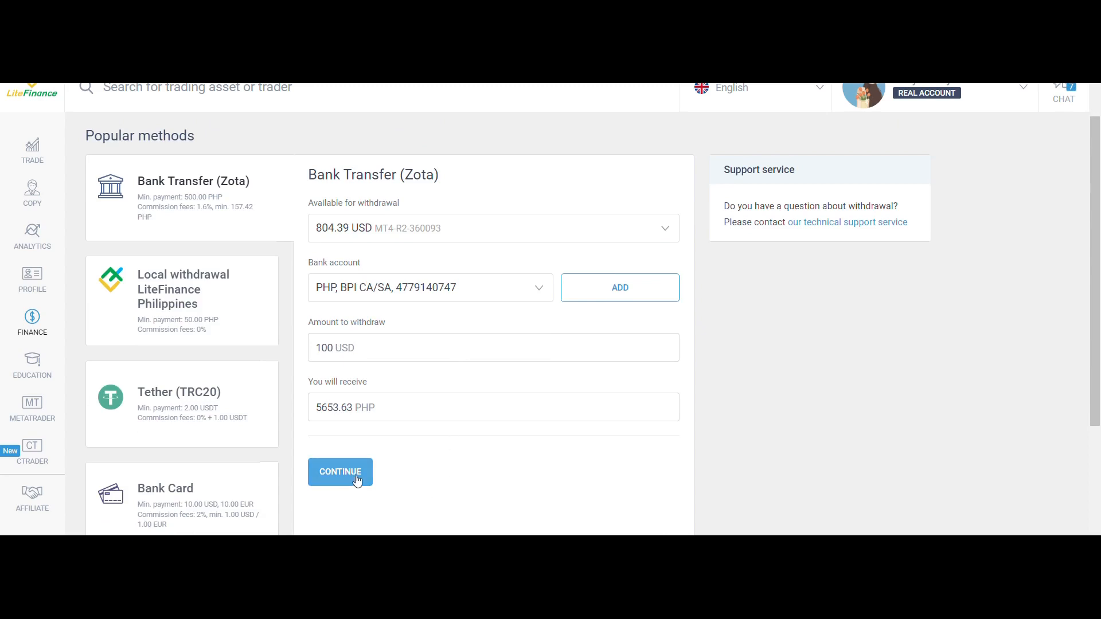
left_click(340, 471)
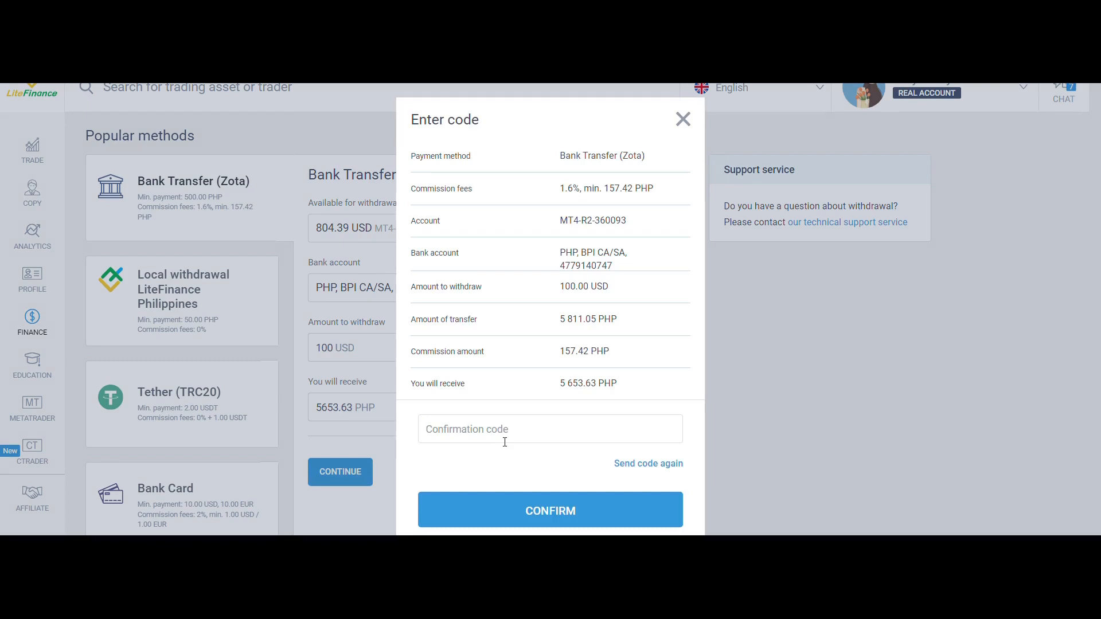
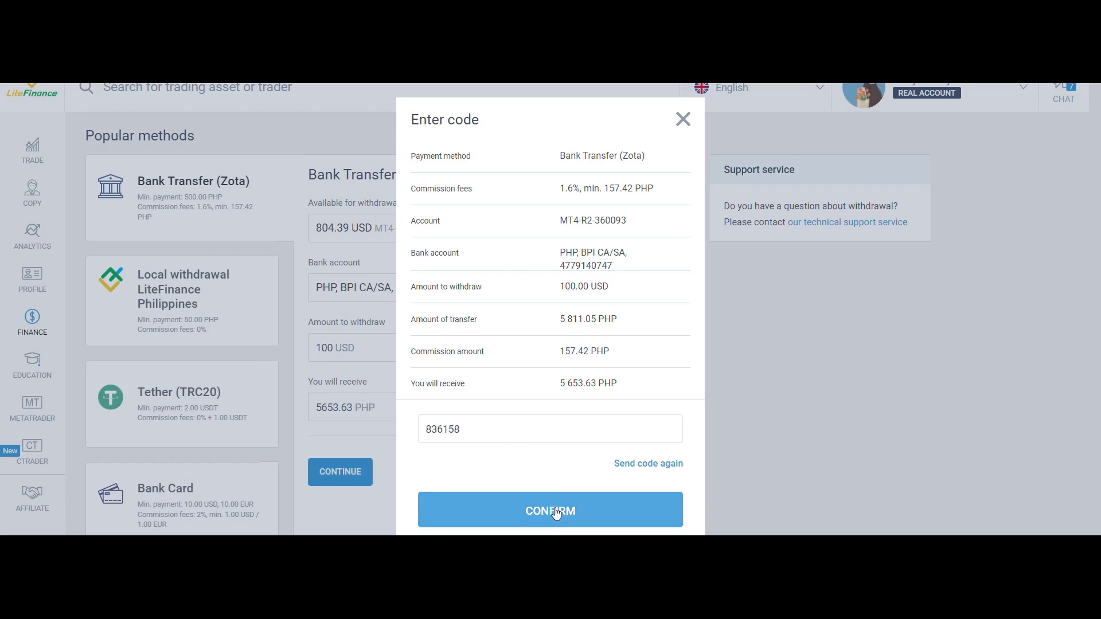
left_click(550, 511)
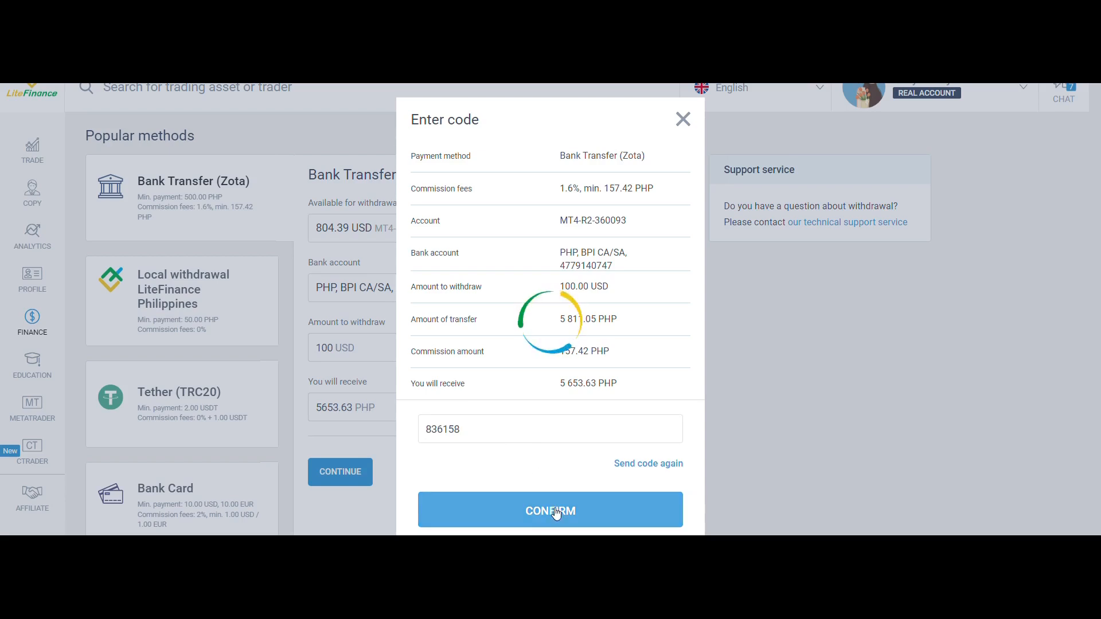
left_click(549, 510)
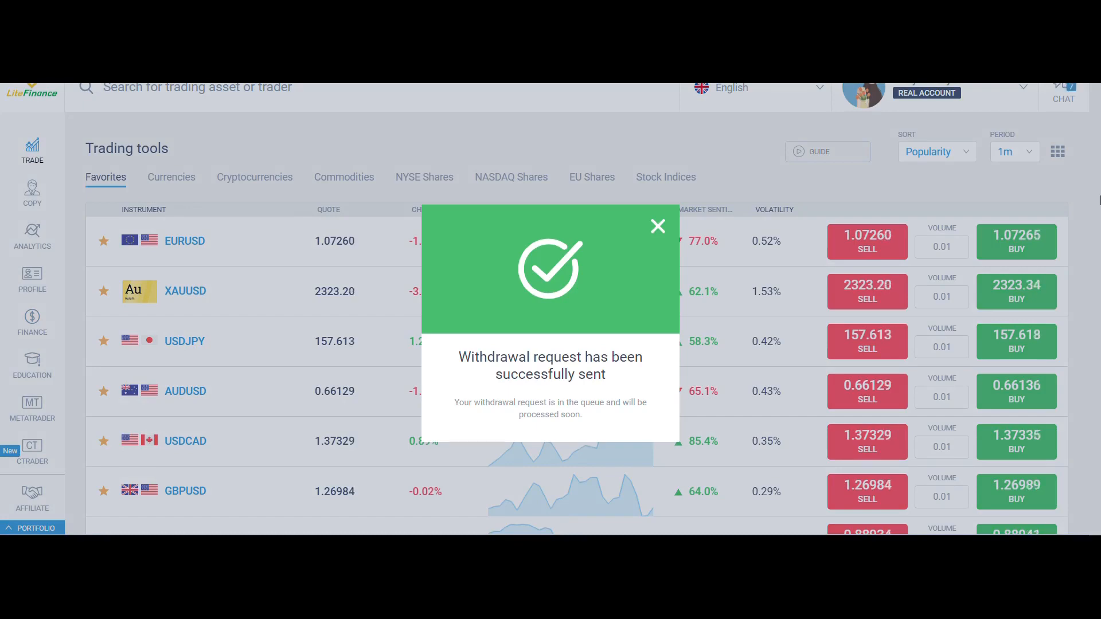
left_click(656, 226)
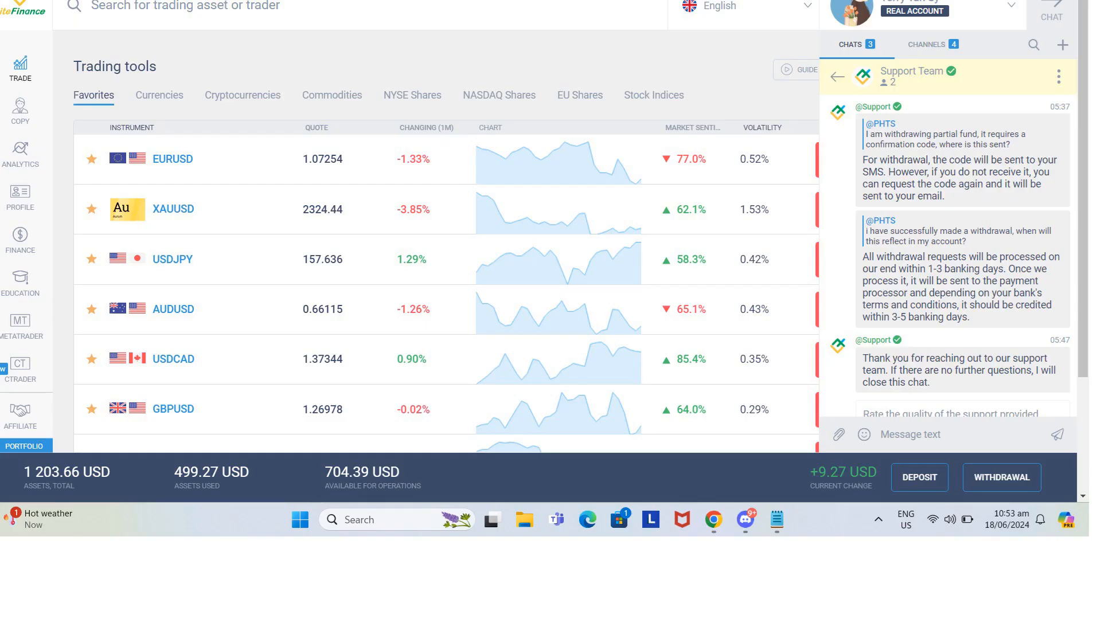